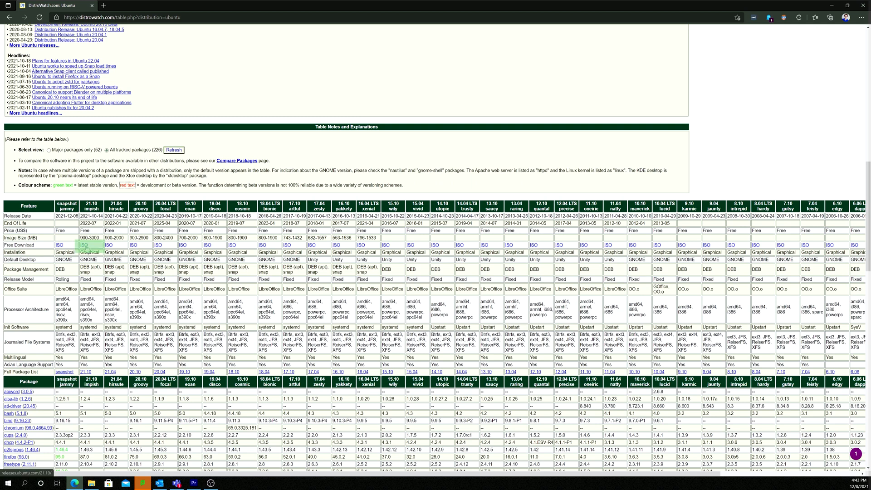
- Follow the 21.10 ISO link and download the 64-bit PC (AMD64) desktop image
{"action": "left_click", "coordinate": [84, 244]}
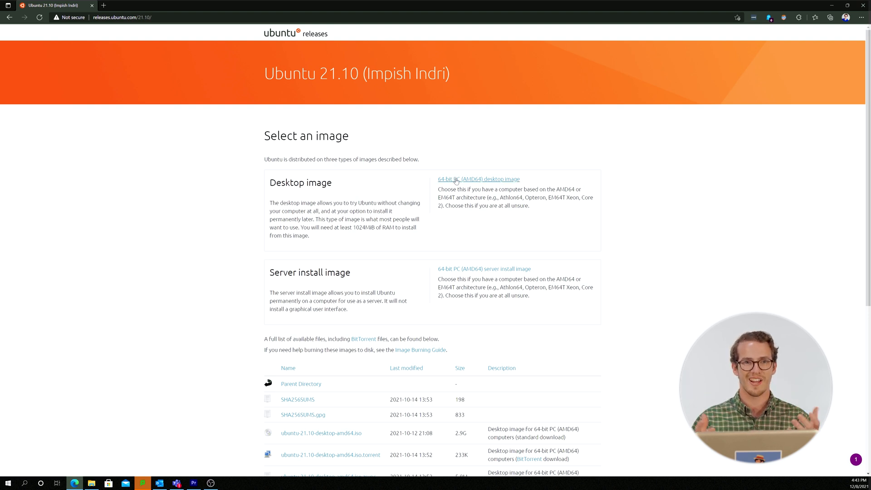
{"action": "left_click", "coordinate": [479, 179]}
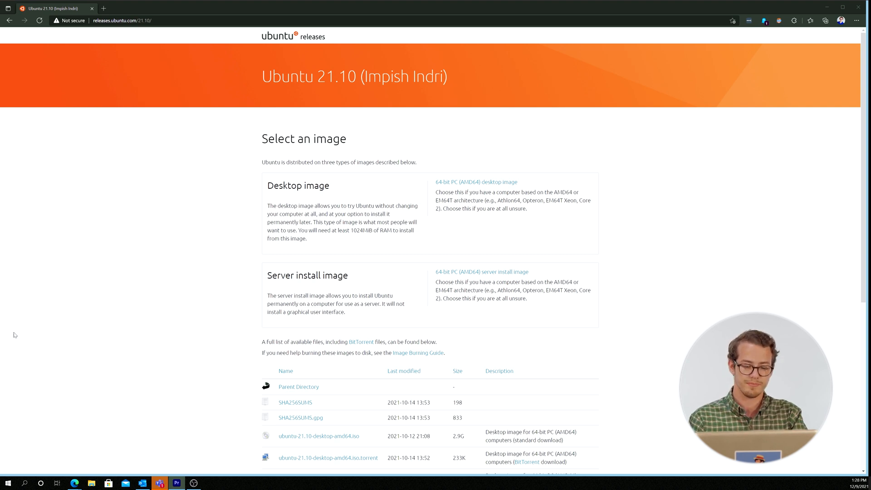
- Launch Rufus, confirm the 16 GB USB device, and load ubuntu-21.10-desktop-amd64 from Downloads
{"action": "left_click", "coordinate": [24, 482]}
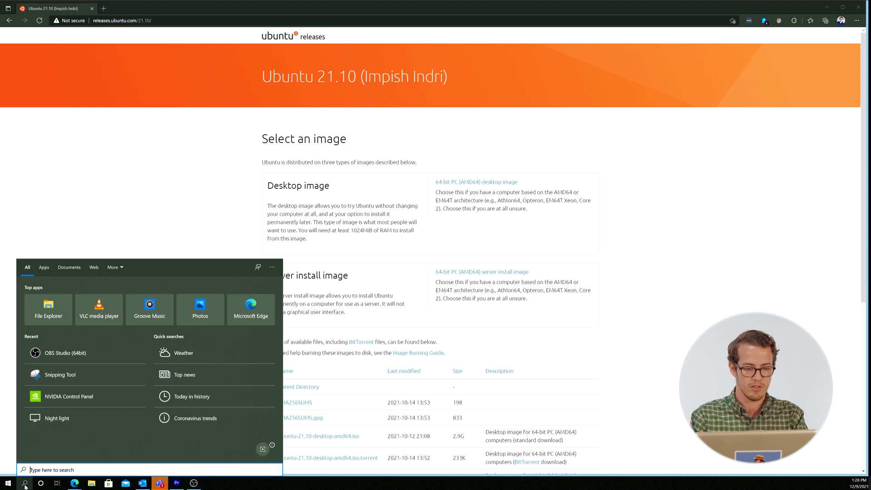
{"action": "type", "text": "ru"}
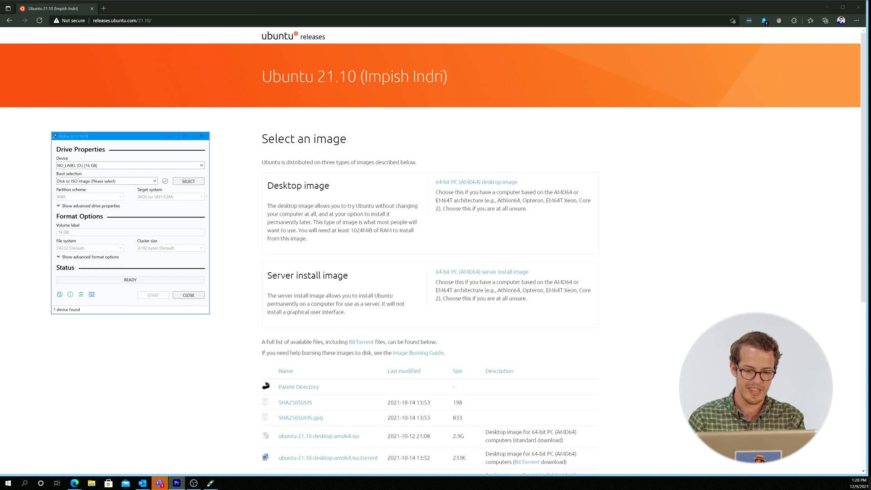
{"action": "mouse_move", "coordinate": [169, 190]}
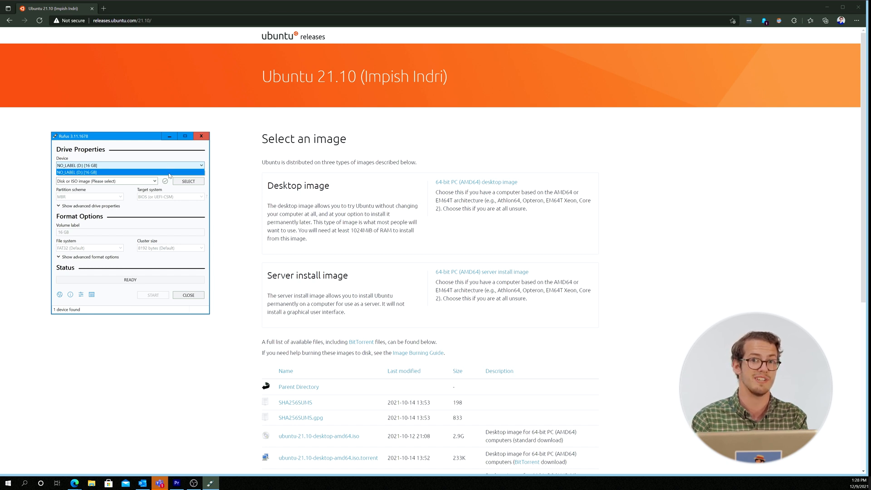
{"action": "left_click", "coordinate": [130, 171]}
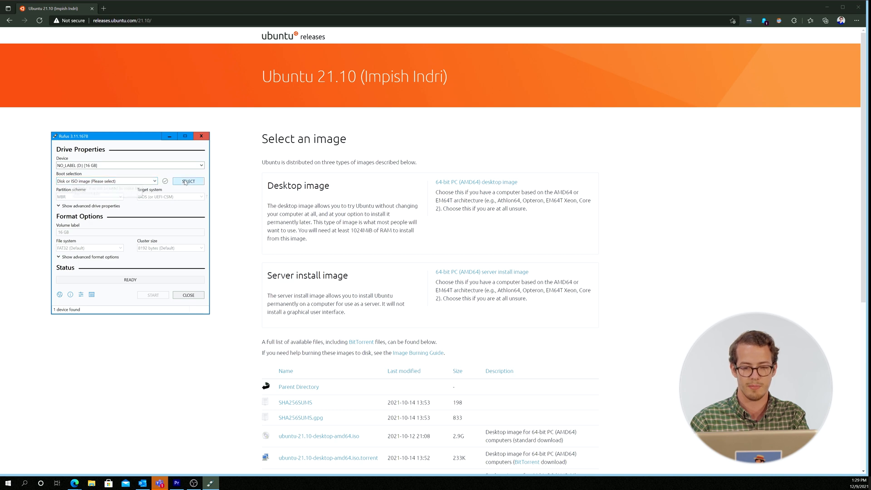
{"action": "left_click", "coordinate": [189, 181]}
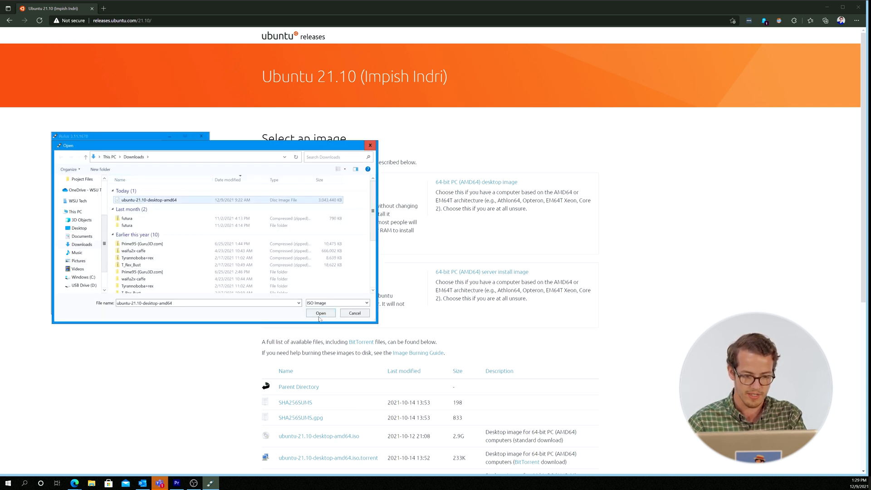
{"action": "left_click", "coordinate": [321, 313]}
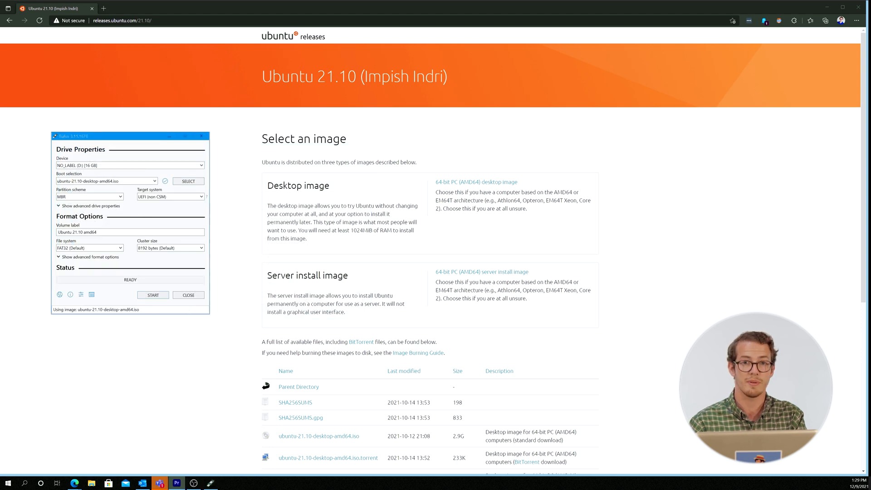
- Write the Ubuntu 21.10 image to USB, then shut down to boot the installer
{"action": "left_click", "coordinate": [7, 482]}
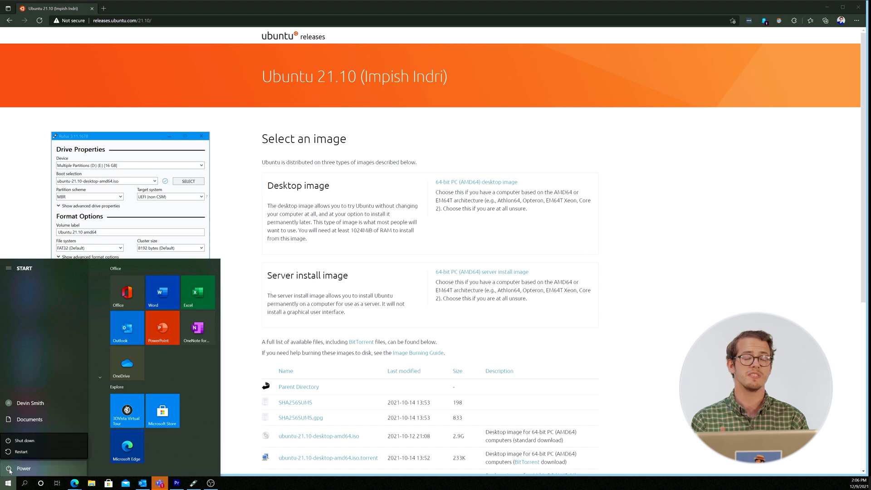
{"action": "mouse_move", "coordinate": [40, 440]}
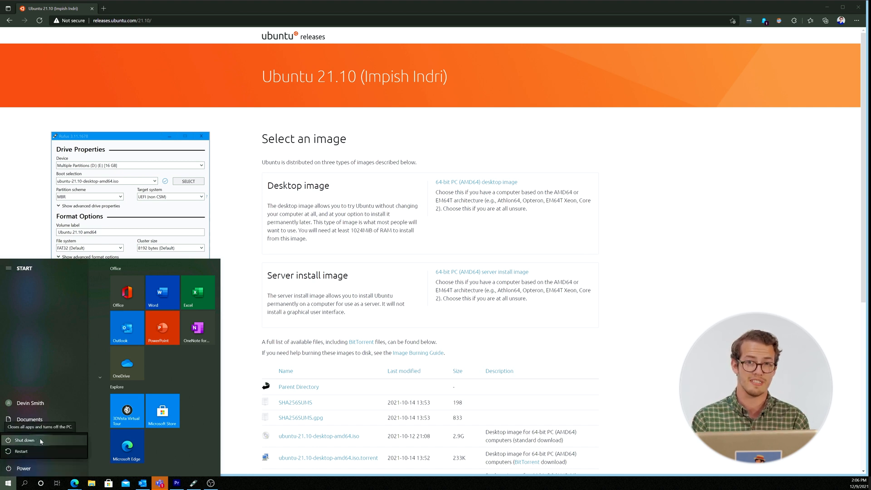
{"action": "left_click", "coordinate": [22, 451]}
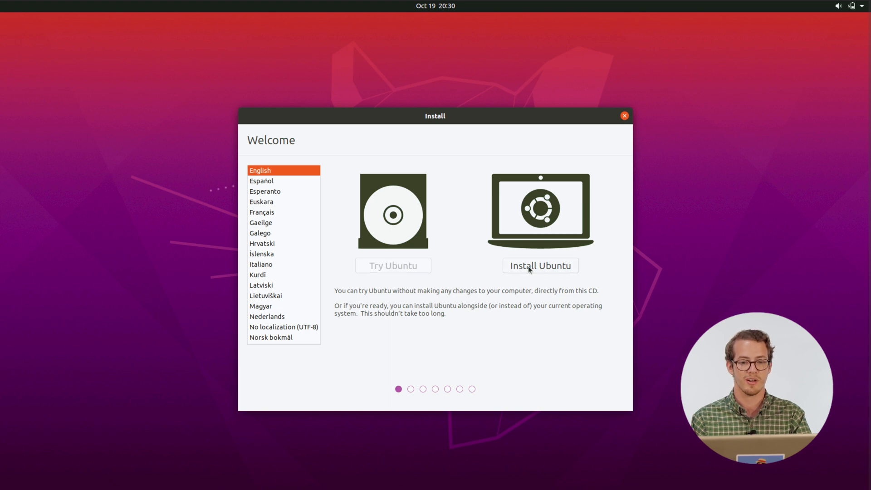
- Start Install Ubuntu with English (US) layout and connect to WSUTech Student Secure with its password
{"action": "left_click", "coordinate": [540, 266]}
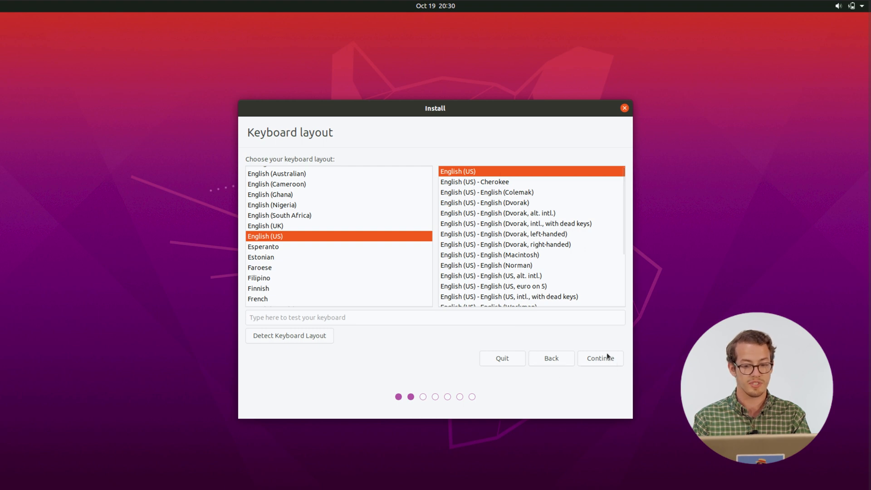
{"action": "left_click", "coordinate": [600, 358]}
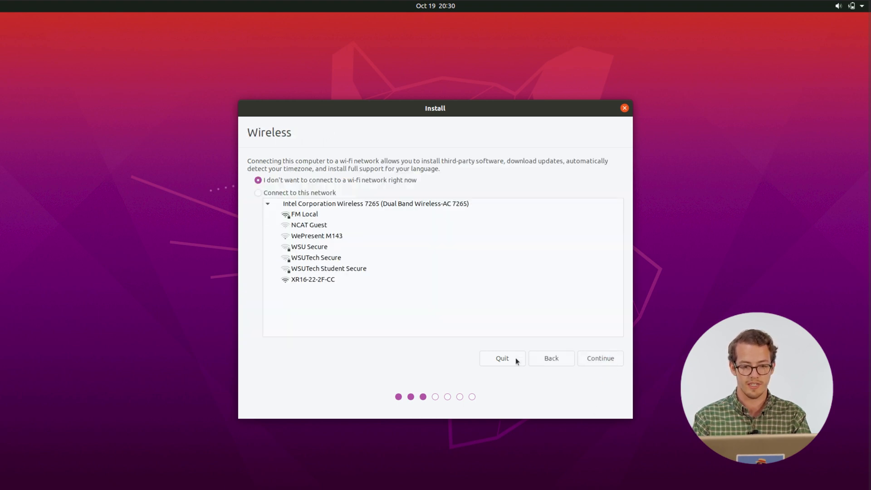
{"action": "mouse_move", "coordinate": [339, 343]}
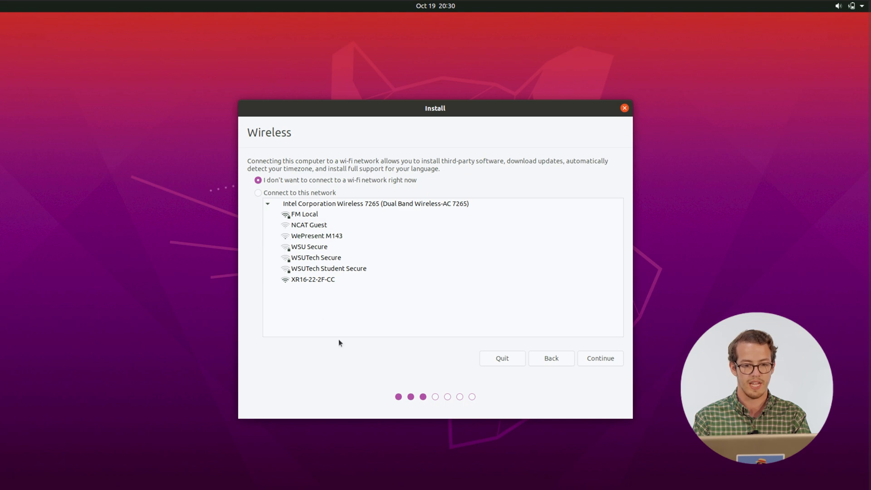
{"action": "mouse_move", "coordinate": [498, 319]}
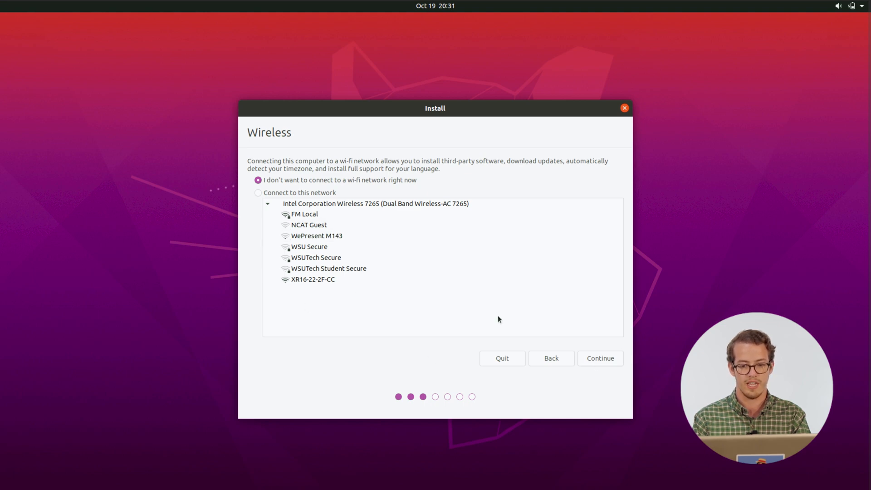
{"action": "left_click", "coordinate": [328, 268]}
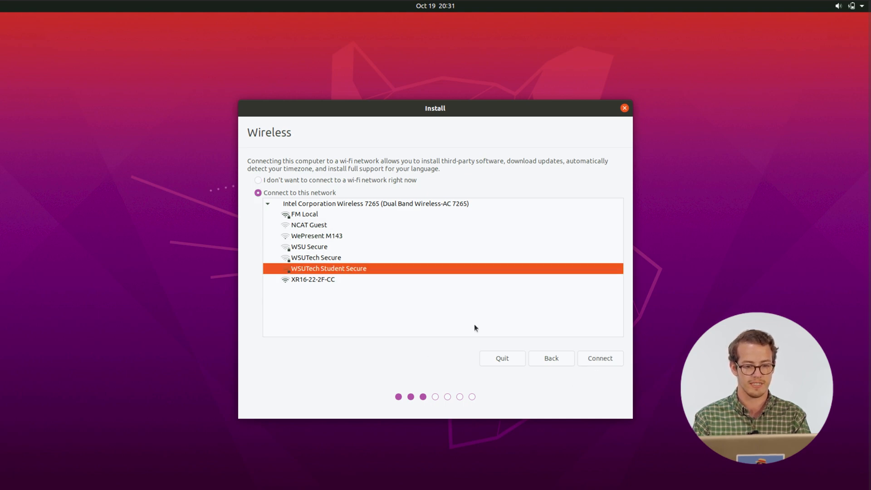
{"action": "left_click", "coordinate": [600, 358]}
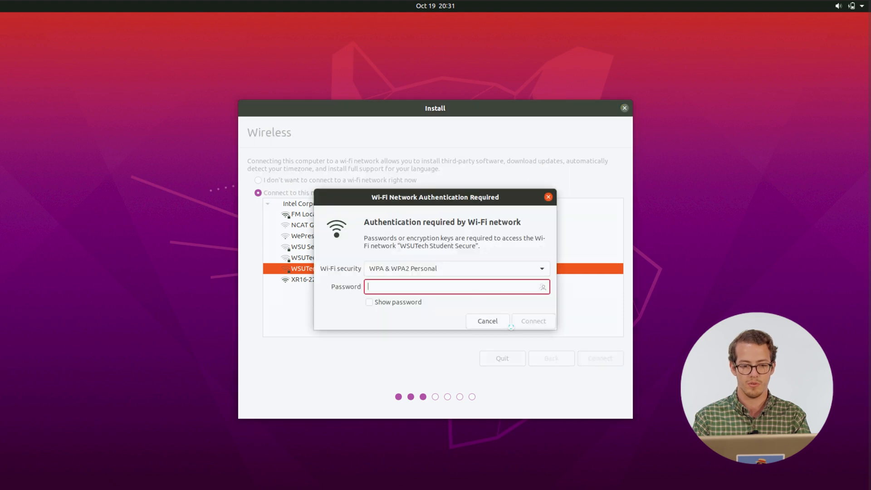
{"action": "type", "text": "•"}
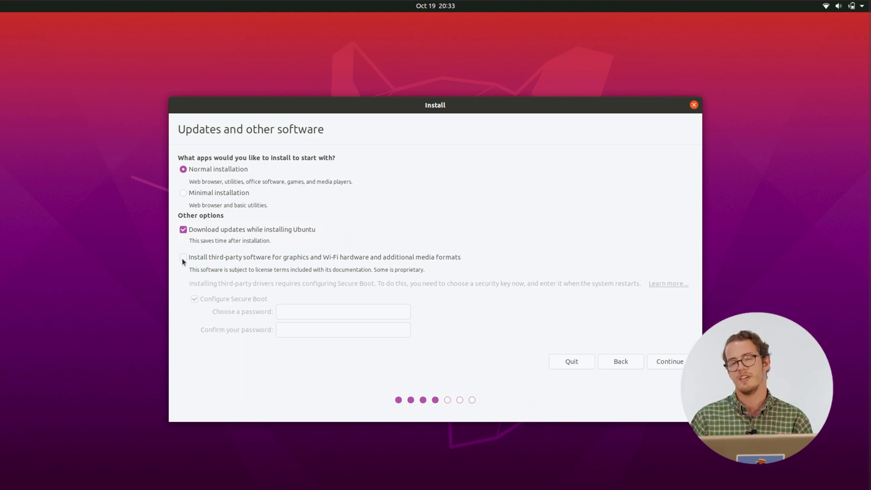
- Enable third-party drivers and media formats without configuring Secure Boot, and continue
{"action": "left_click", "coordinate": [183, 257]}
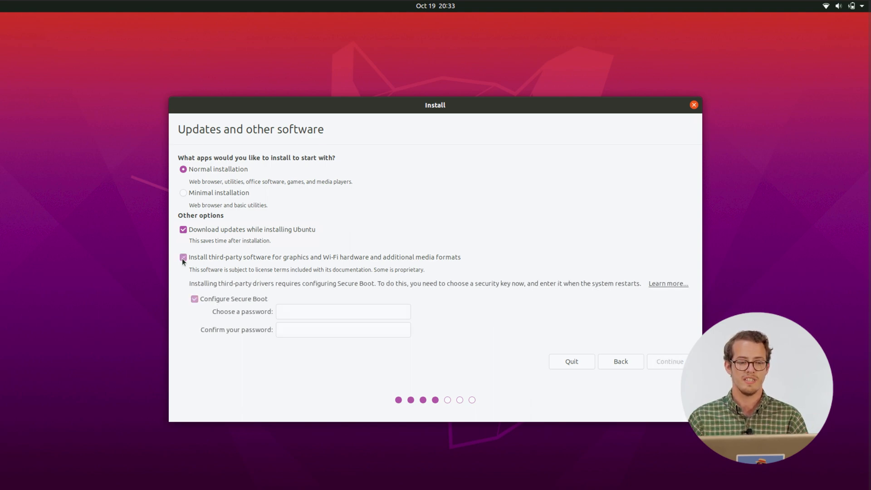
{"action": "left_click", "coordinate": [183, 258]}
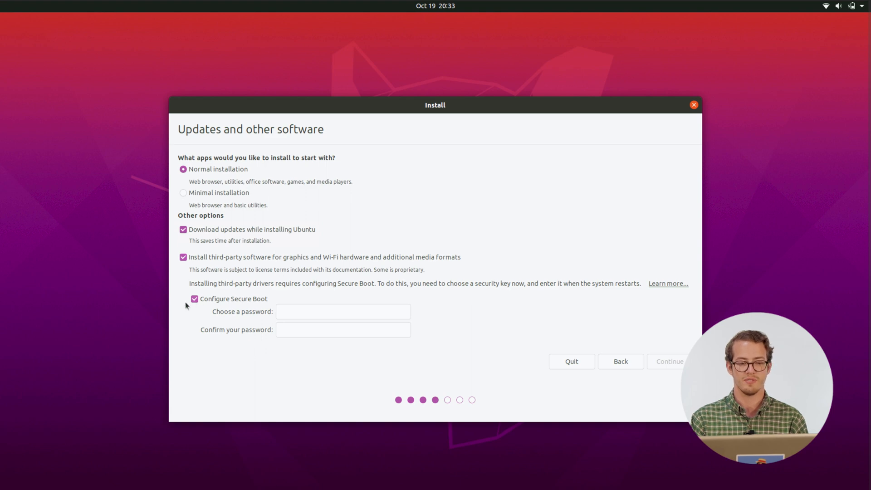
{"action": "left_click", "coordinate": [195, 298]}
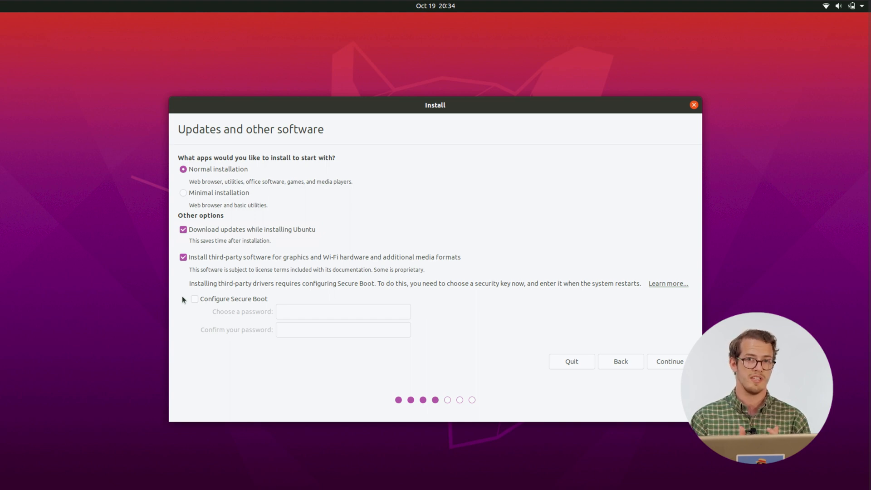
{"action": "mouse_move", "coordinate": [390, 368]}
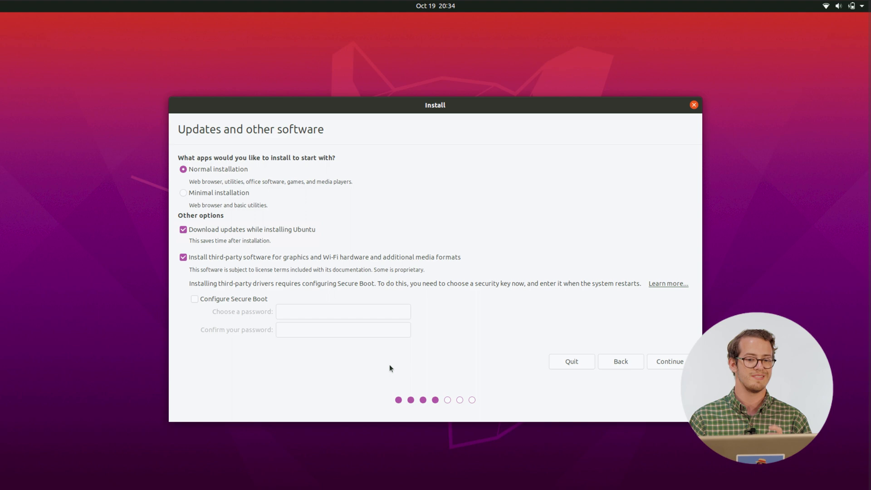
{"action": "left_click", "coordinate": [669, 361]}
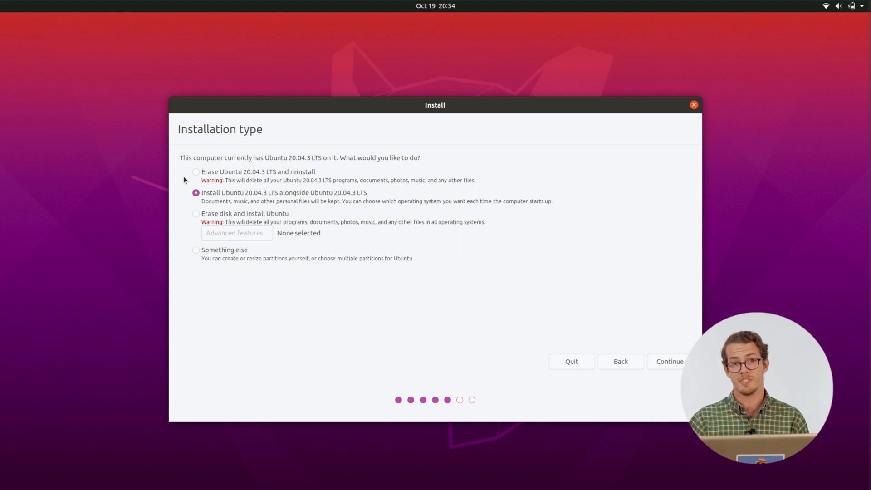
- Choose 'Erase Ubuntu 20.04.3 LTS and reinstall', Install Now, and confirm writing changes to disk
{"action": "left_click", "coordinate": [195, 172]}
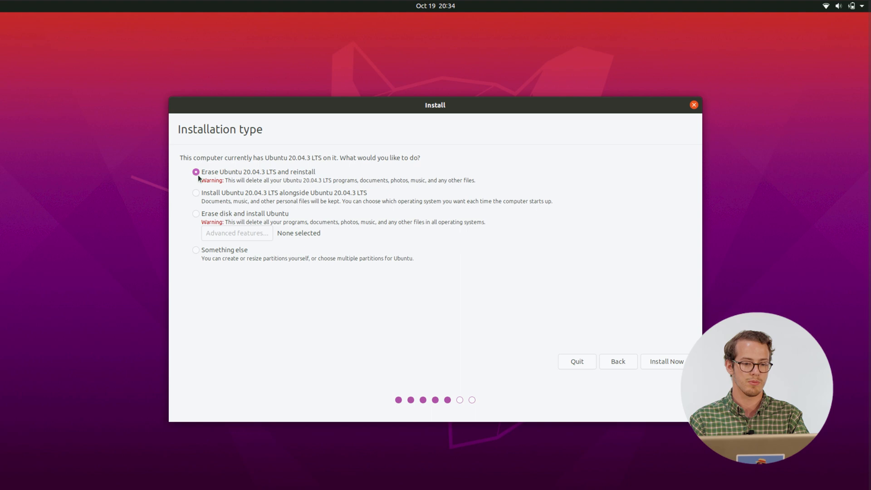
{"action": "mouse_move", "coordinate": [274, 171]}
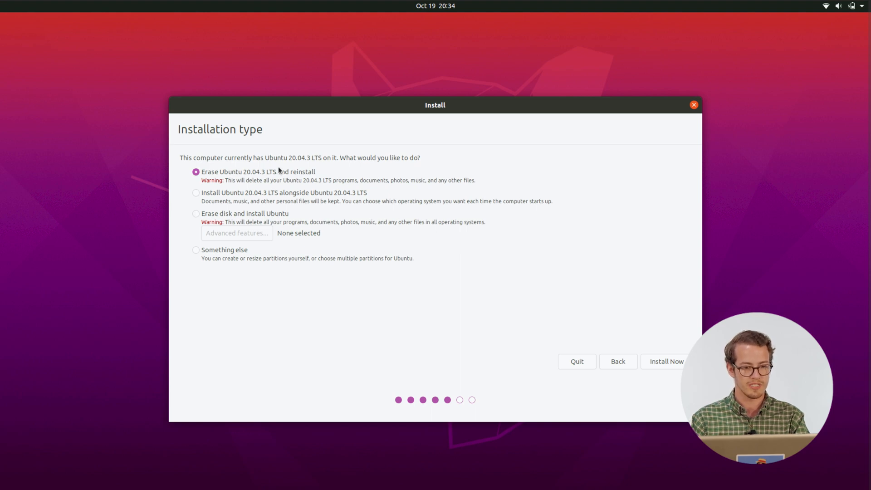
{"action": "mouse_move", "coordinate": [282, 178]}
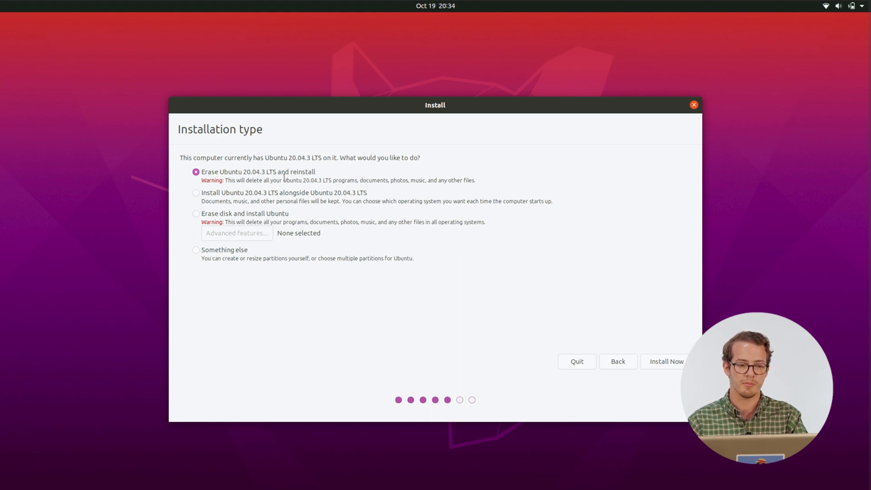
{"action": "mouse_move", "coordinate": [275, 176]}
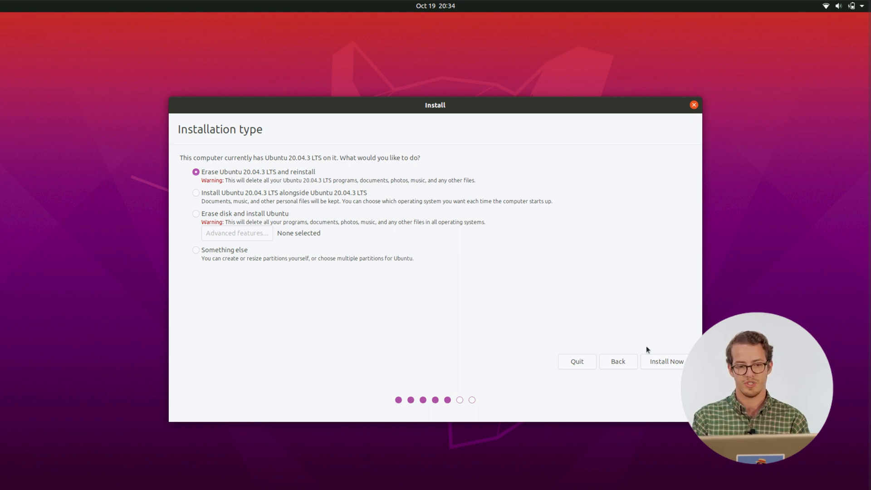
{"action": "left_click", "coordinate": [666, 361]}
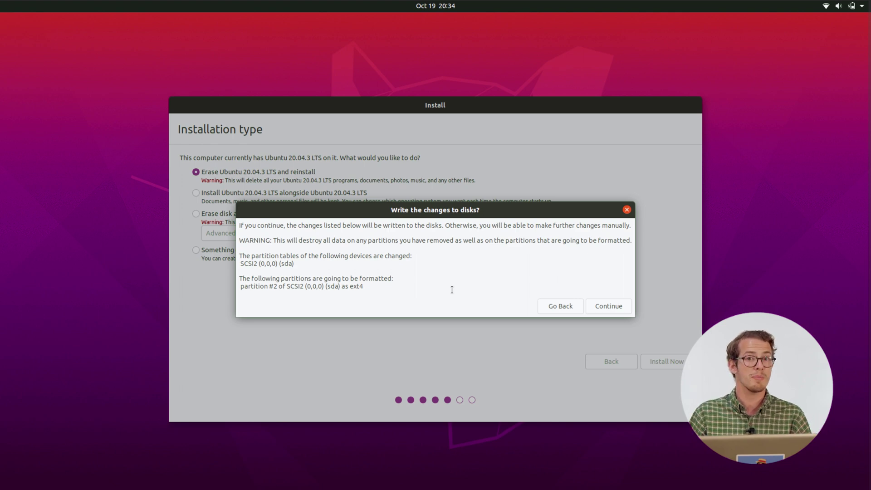
{"action": "mouse_move", "coordinate": [609, 315]}
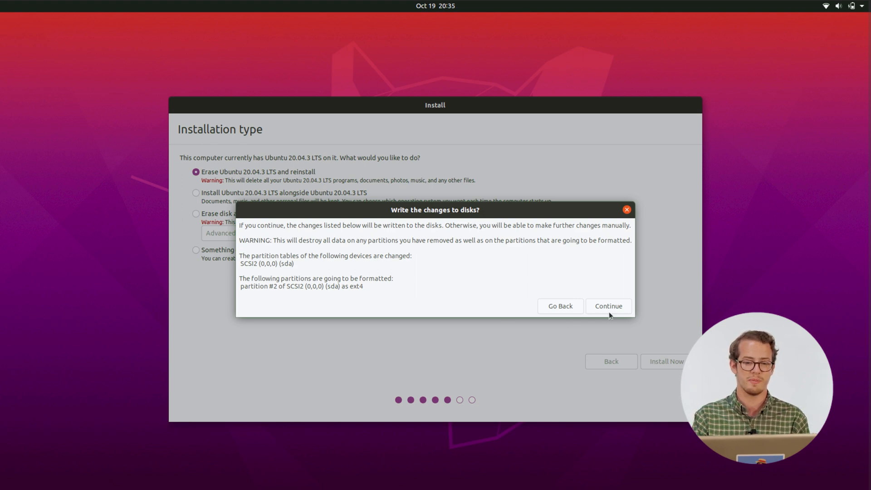
{"action": "left_click", "coordinate": [608, 305]}
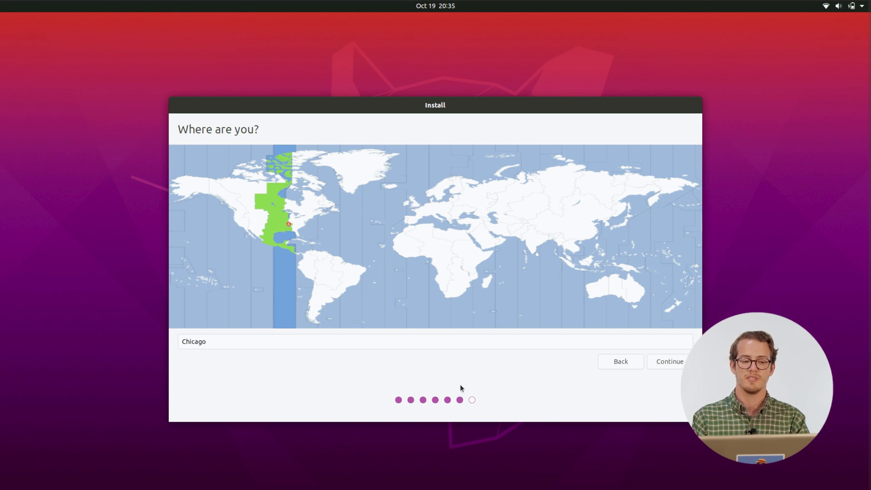
{"action": "mouse_move", "coordinate": [558, 382]}
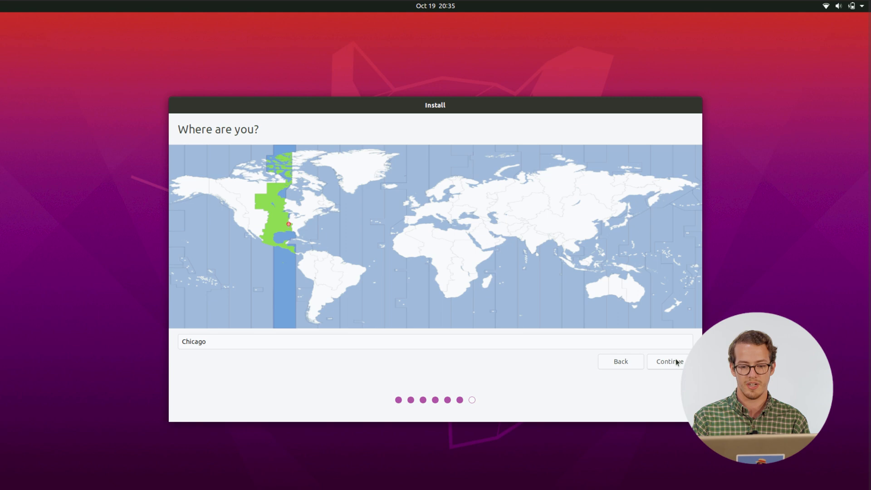
- Accept Chicago as the time zone location and continue
{"action": "left_click", "coordinate": [669, 361]}
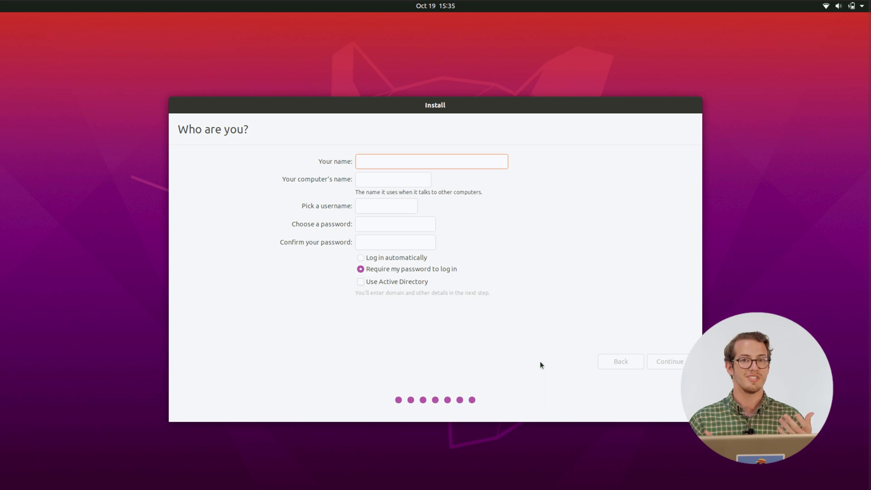
- Enter name Devin with a 'linux' computer name and a password, then continue
{"action": "left_click", "coordinate": [431, 161]}
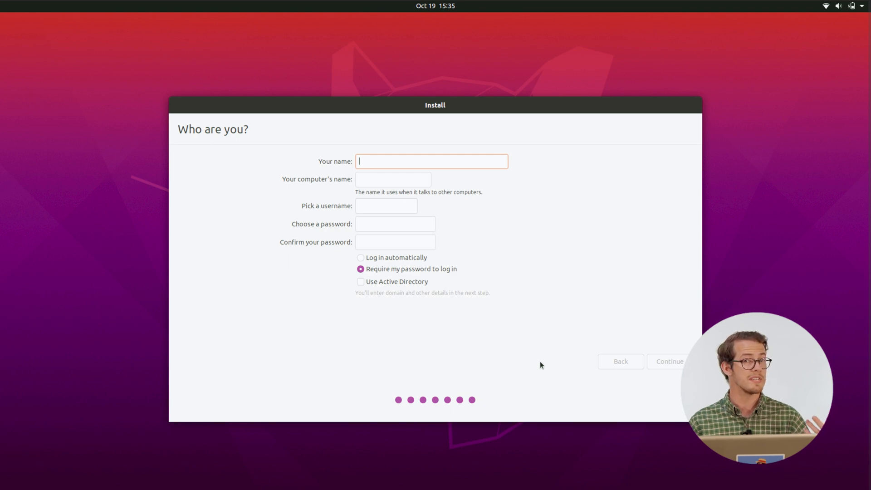
{"action": "type", "text": "Devin"}
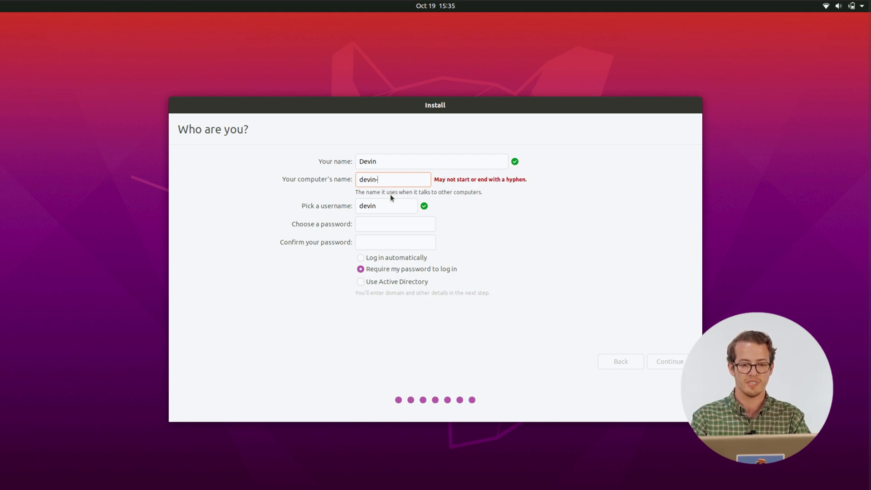
{"action": "type", "text": "lin"}
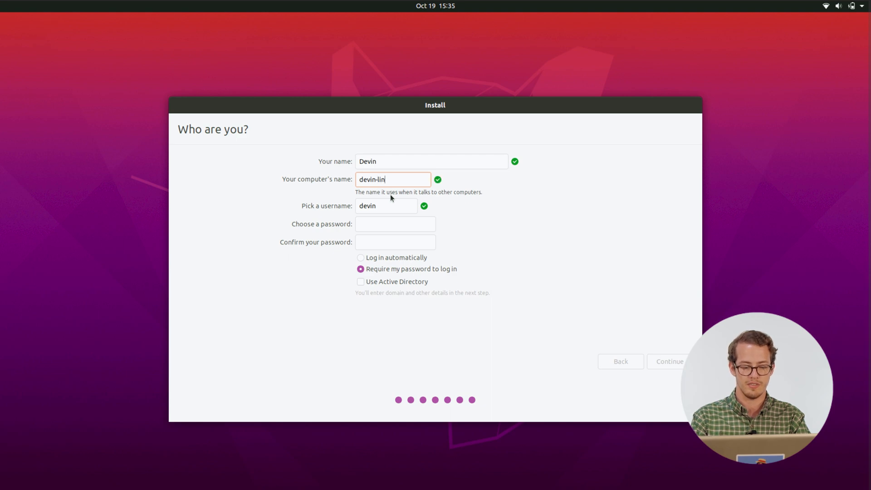
{"action": "type", "text": "ux"}
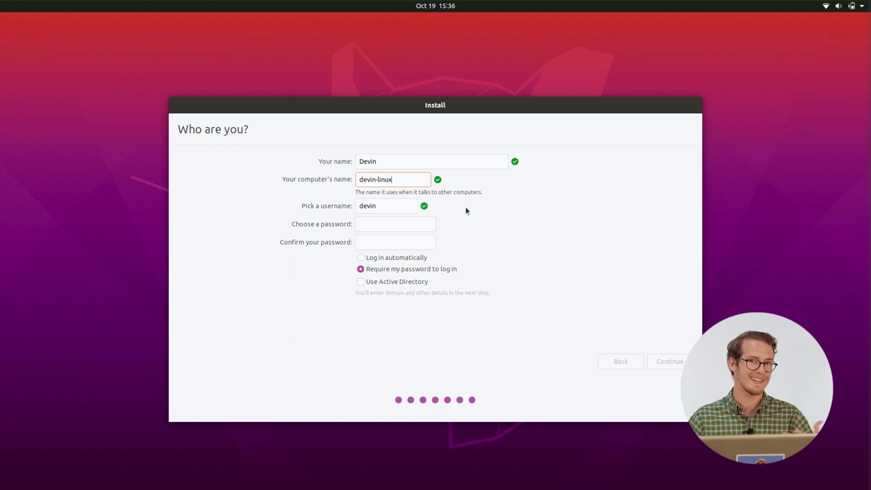
{"action": "type", "text": "•"}
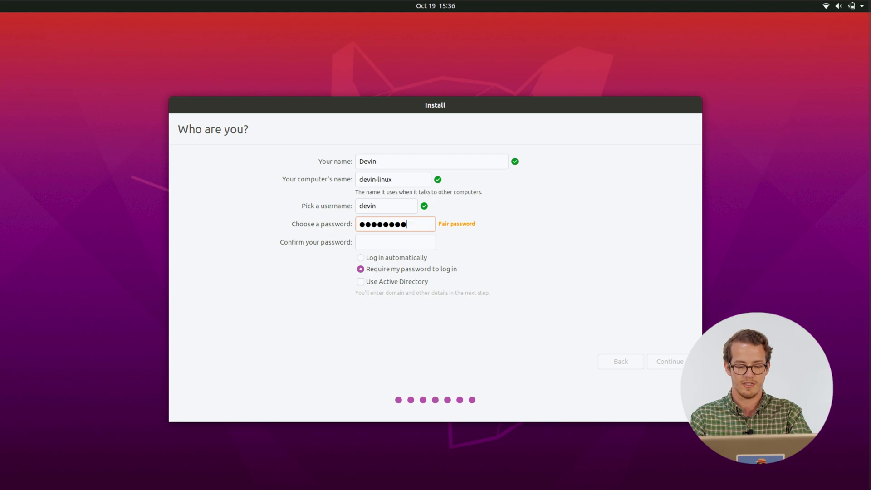
{"action": "type", "text": "••••••"}
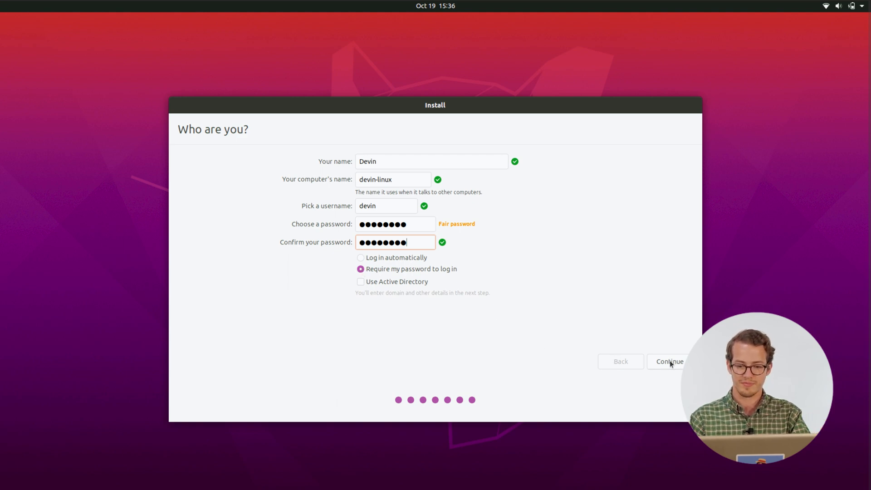
{"action": "left_click", "coordinate": [670, 361]}
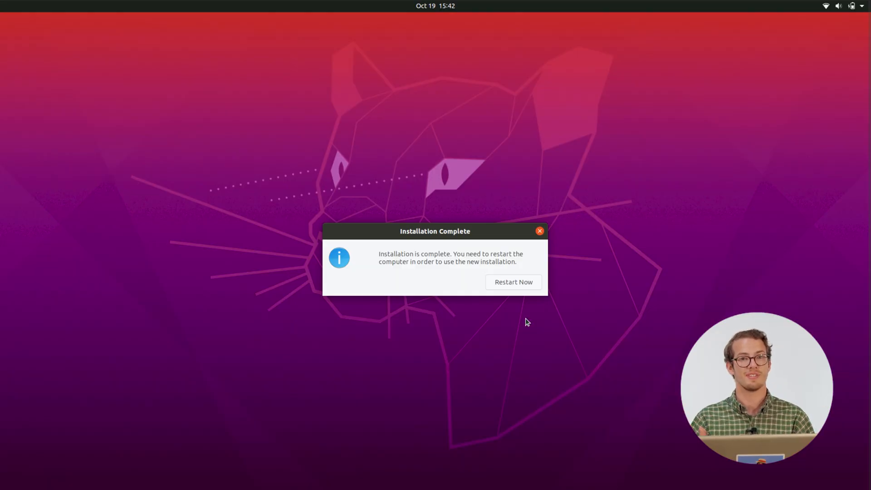
- Choose Restart Now to reboot into the installed Ubuntu desktop
{"action": "left_click", "coordinate": [513, 282]}
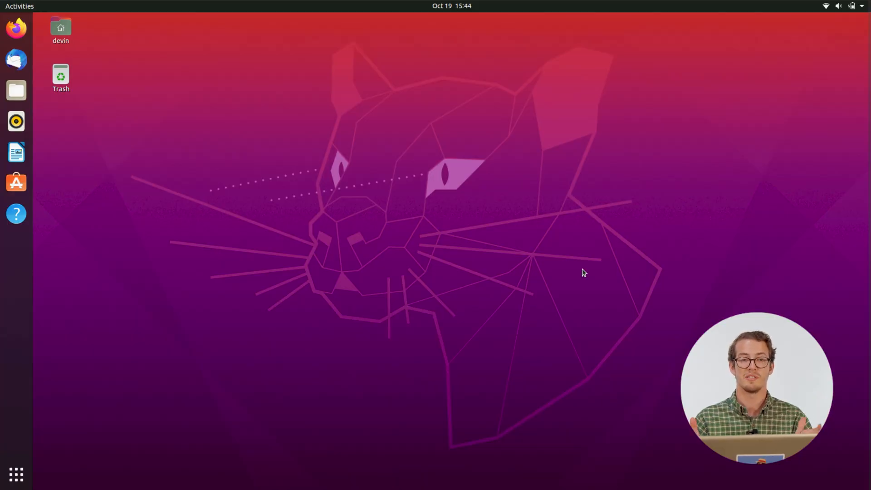
{"action": "mouse_move", "coordinate": [180, 167]}
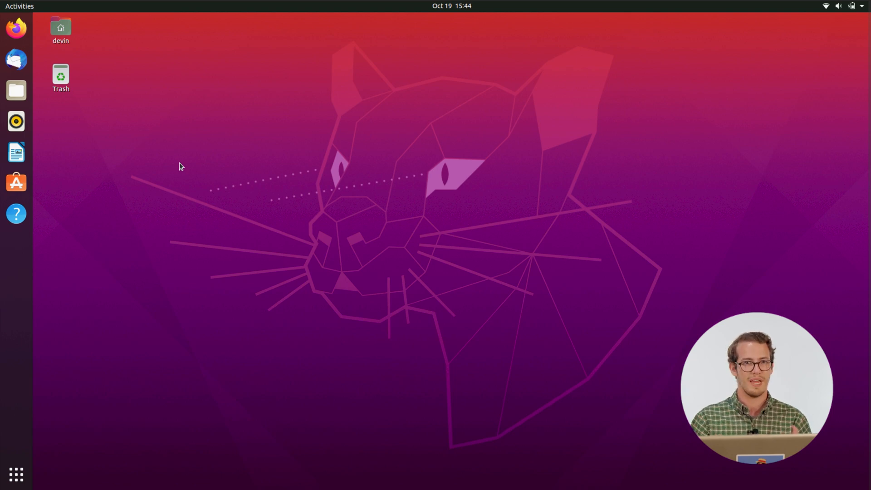
{"action": "mouse_move", "coordinate": [16, 183]}
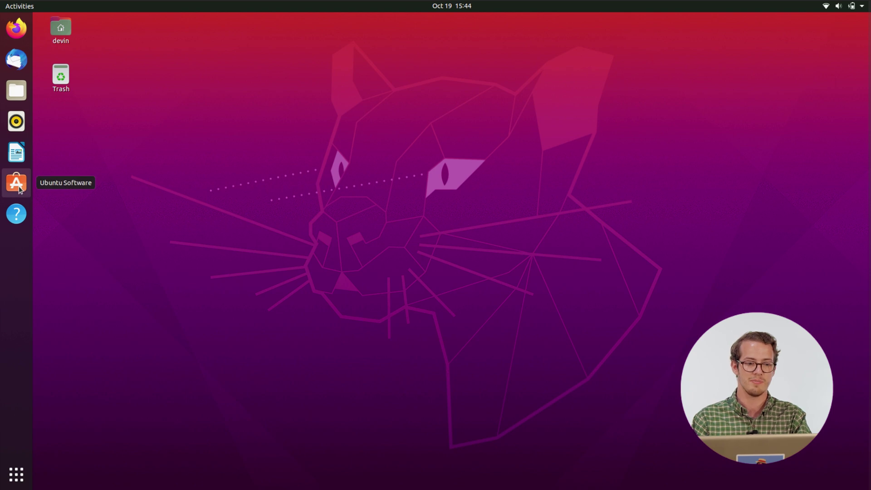